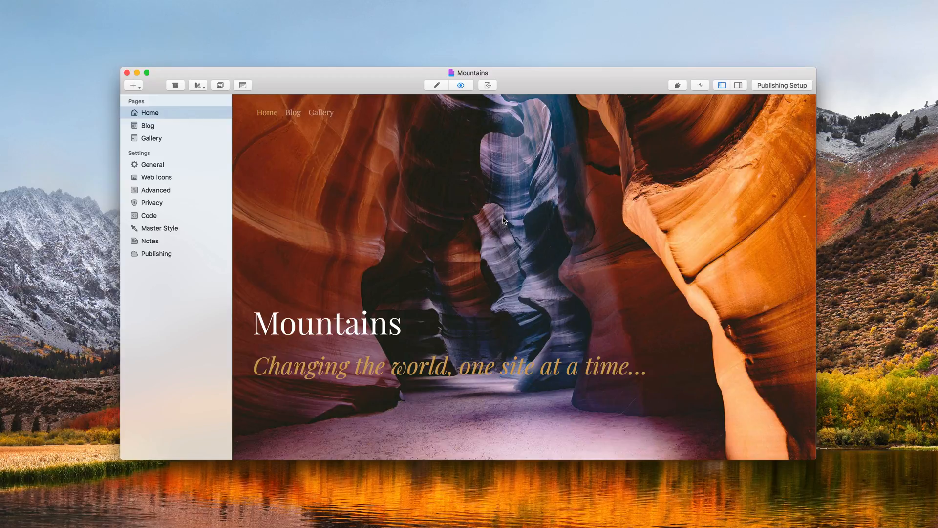
mouse_move(497, 149)
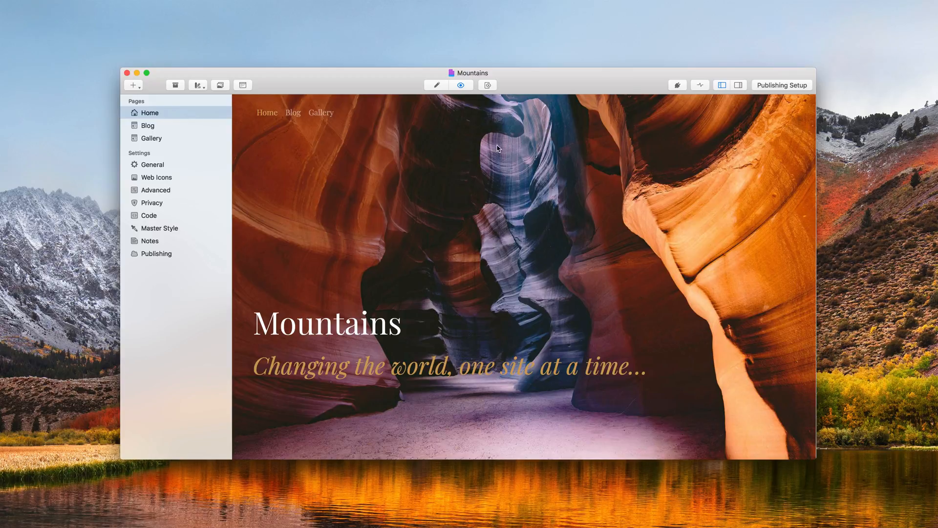
- Launch a device simulator window previewing the Mountains site as an iPad
left_click(487, 85)
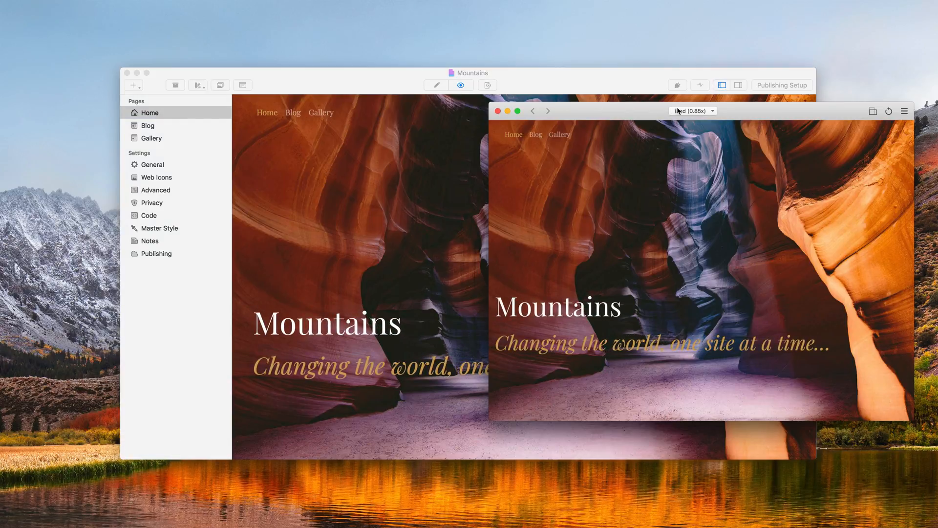
left_click(691, 110)
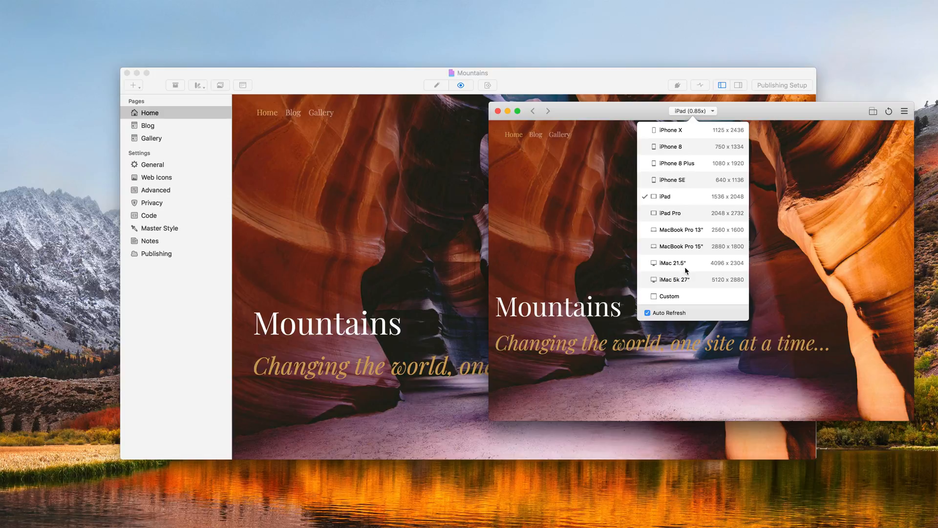
mouse_move(686, 298)
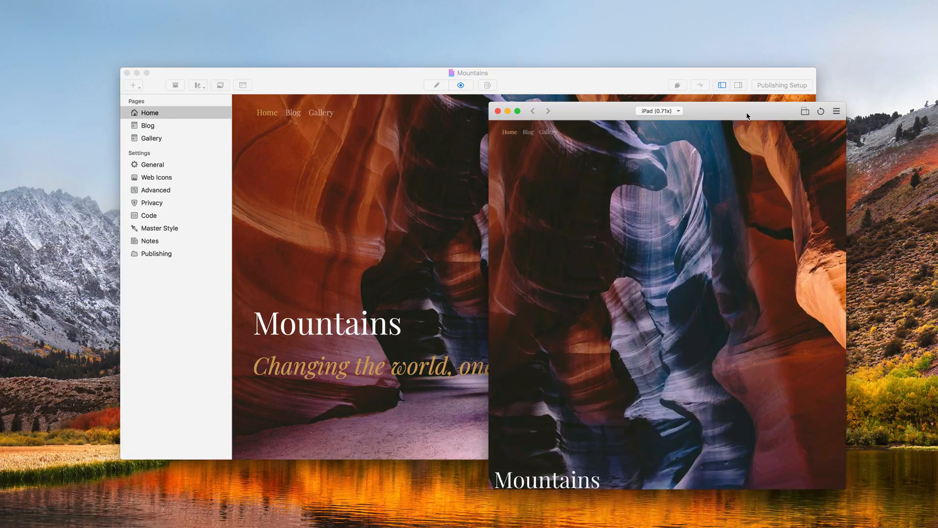
left_click(658, 110)
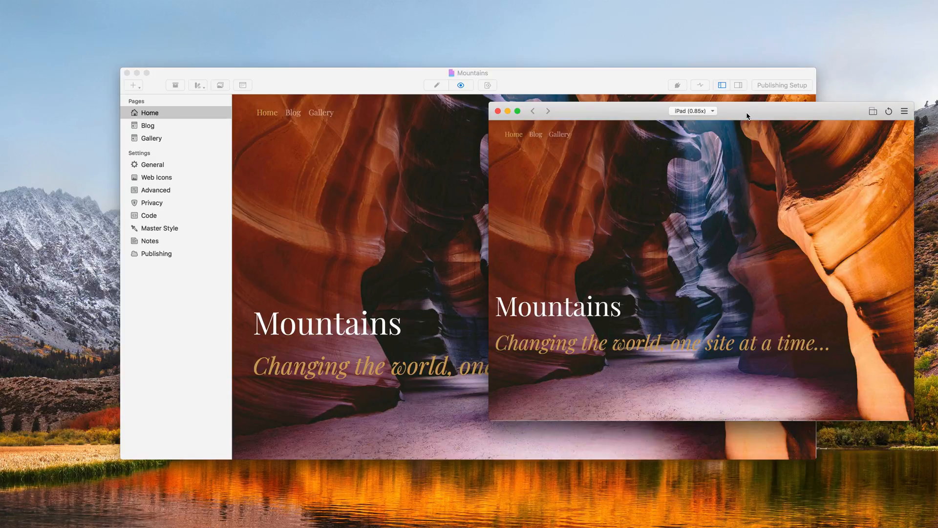
left_click(905, 110)
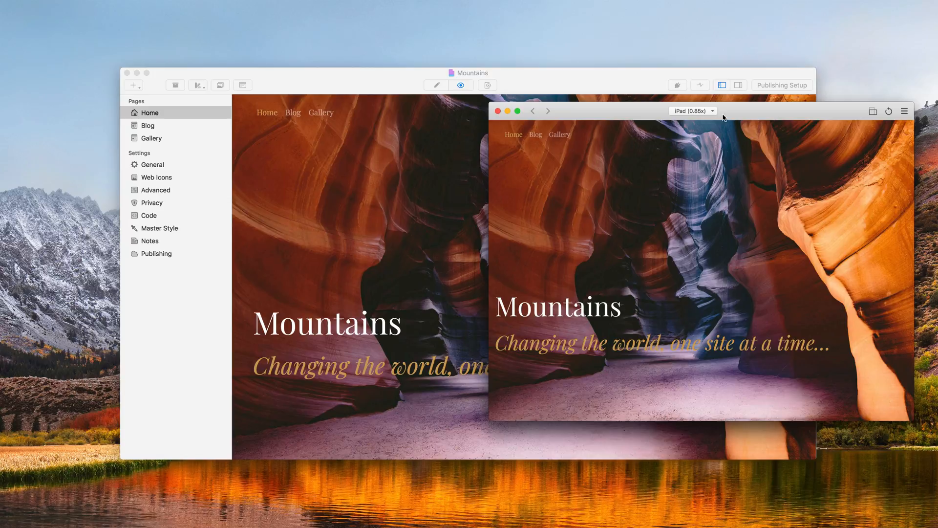
- Add an iPhone X portrait simulator and place it at the left, beside the iPad preview
left_click(693, 110)
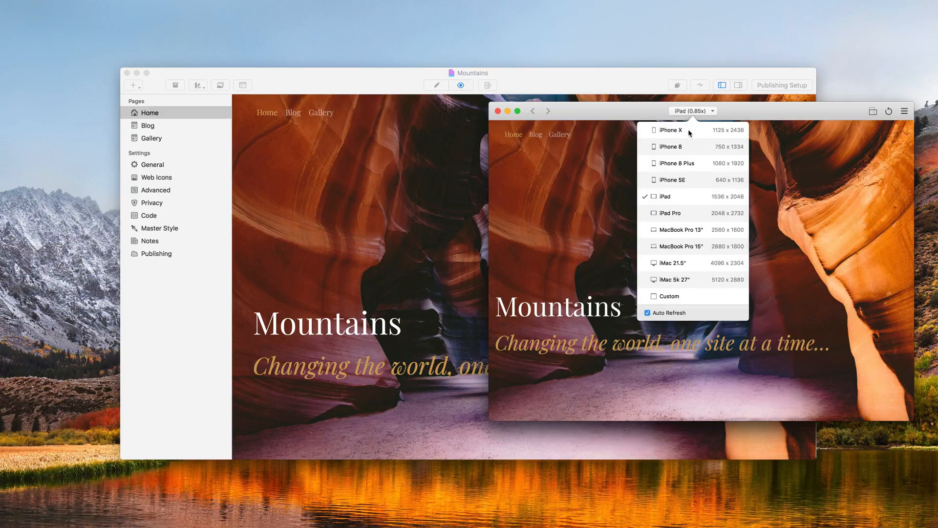
left_click(671, 130)
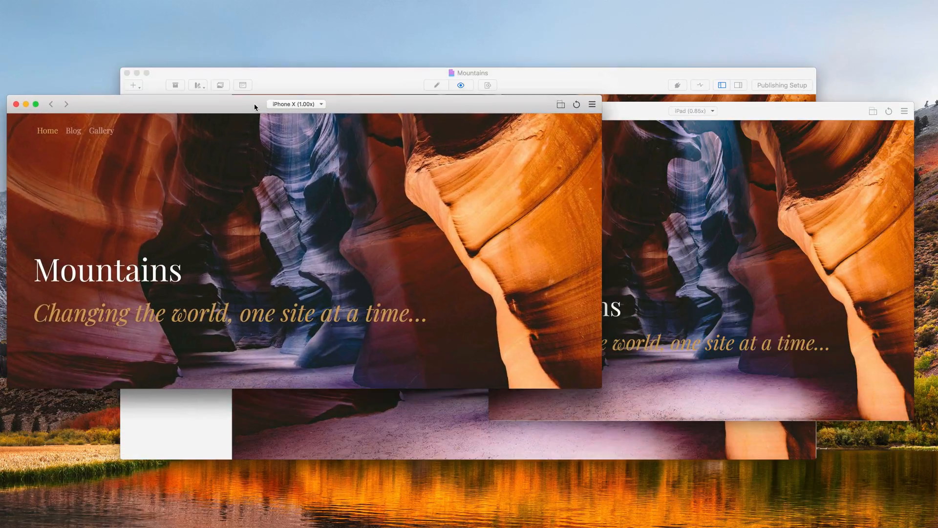
left_click_drag(296, 103, 119, 9)
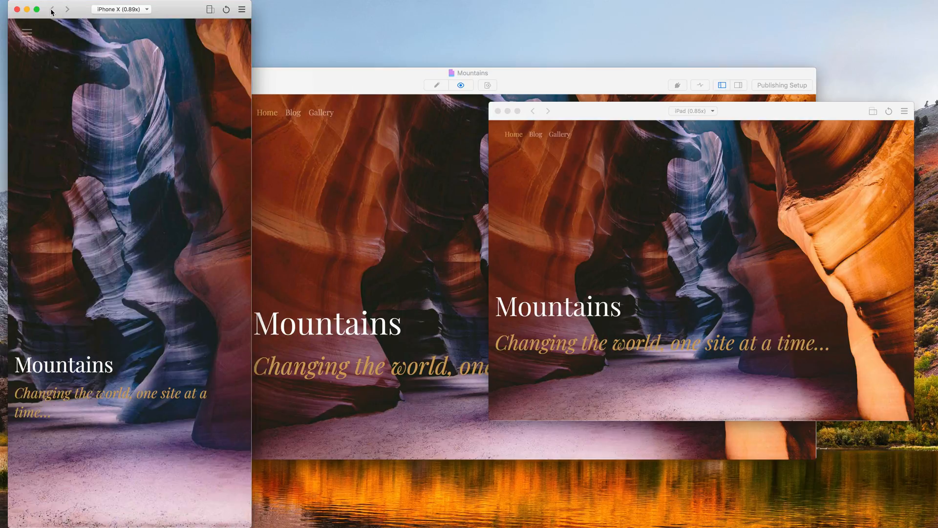
mouse_move(9, 5)
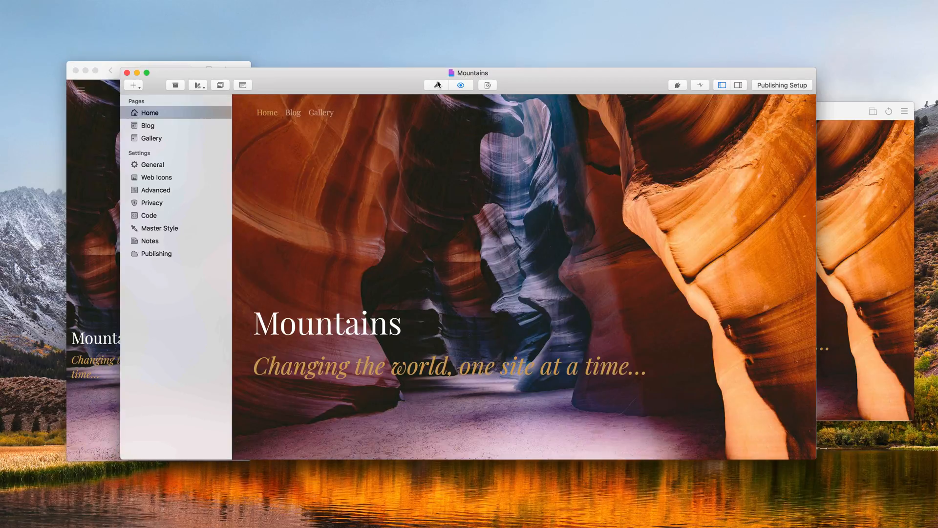
- Edit the Home page heading to read 'Make A Change', updating both device previews
left_click(436, 84)
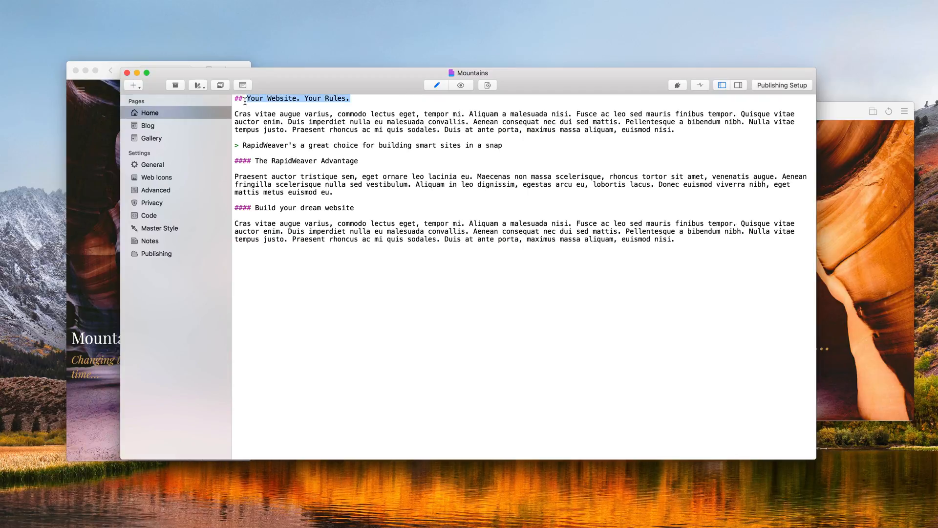
type("Make A C")
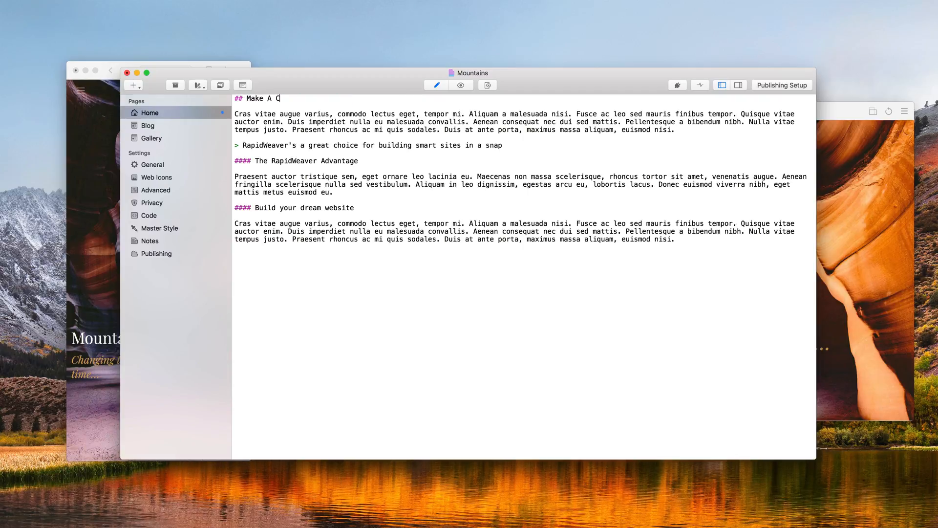
type("hange")
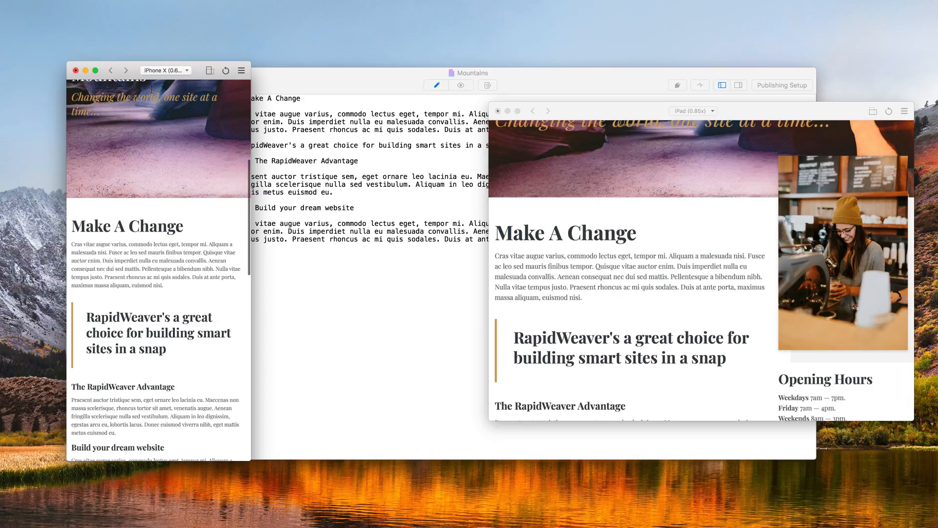
mouse_move(545, 158)
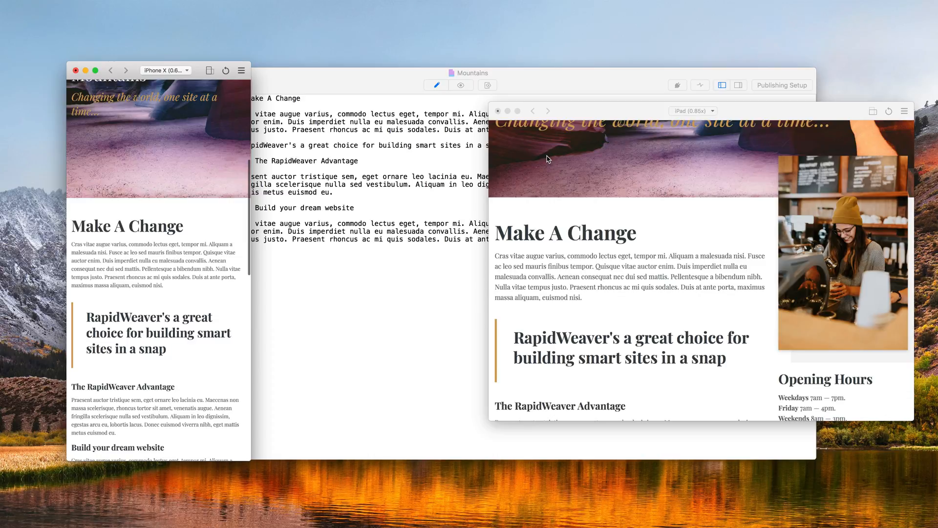
mouse_move(278, 93)
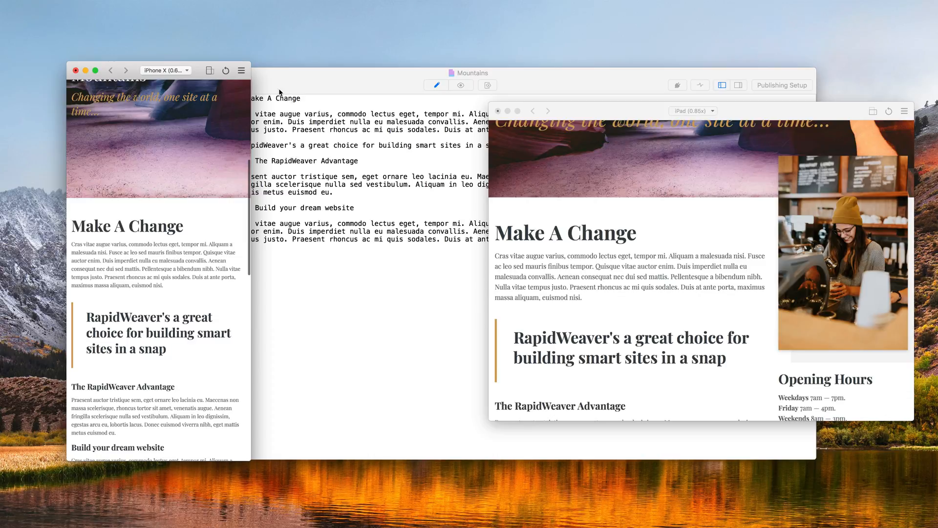
- Save the two-simulator arrangement as a window layout named 'iPhone X and iPad'
left_click(242, 71)
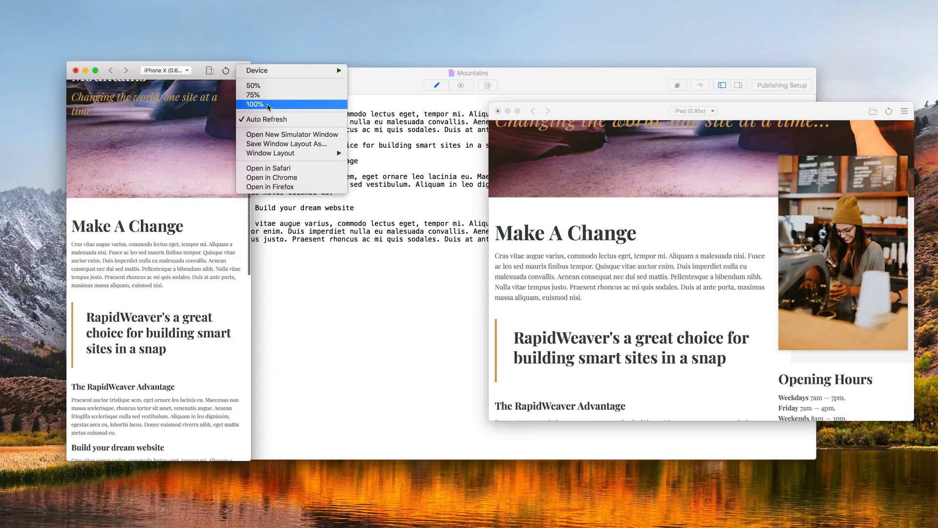
mouse_move(289, 143)
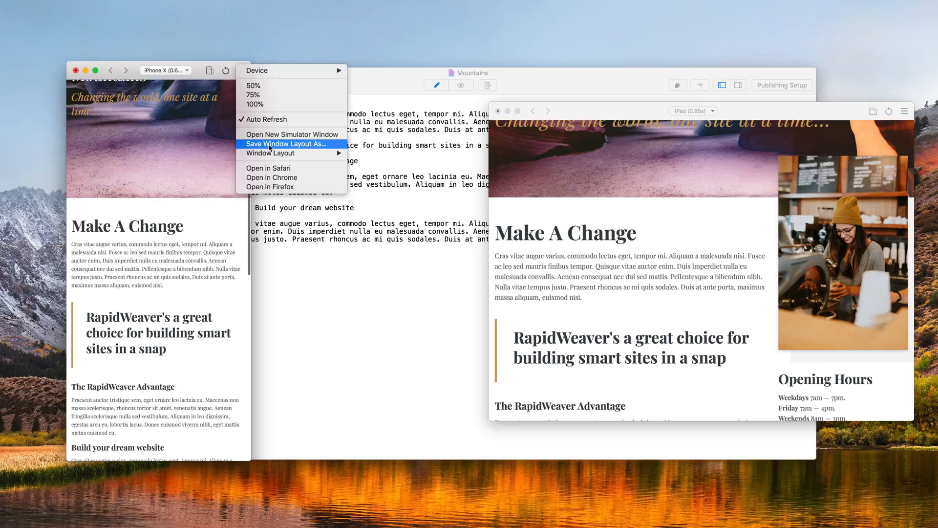
left_click(286, 143)
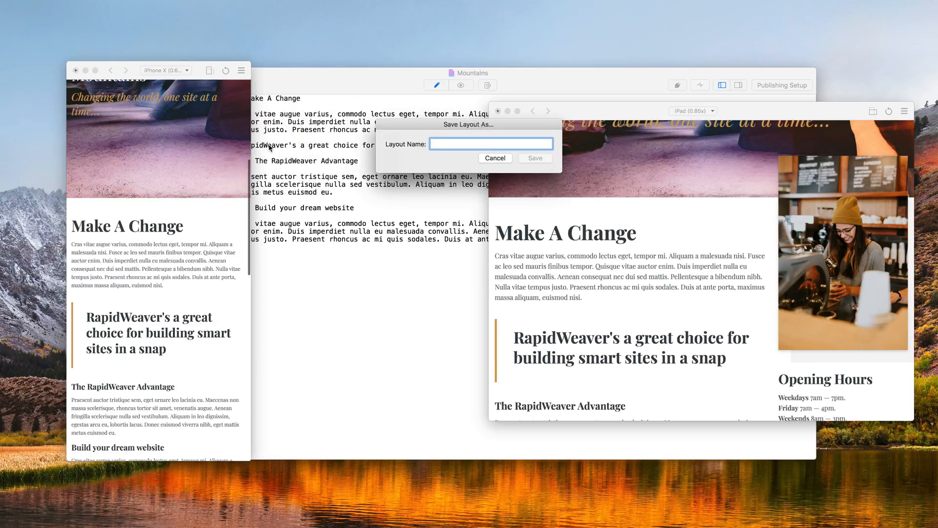
type("iPhone")
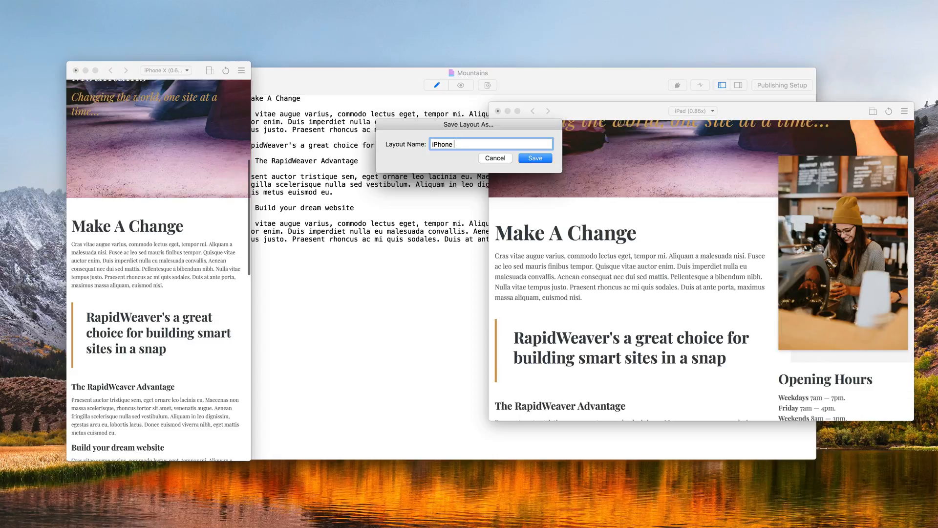
type("X and iPad")
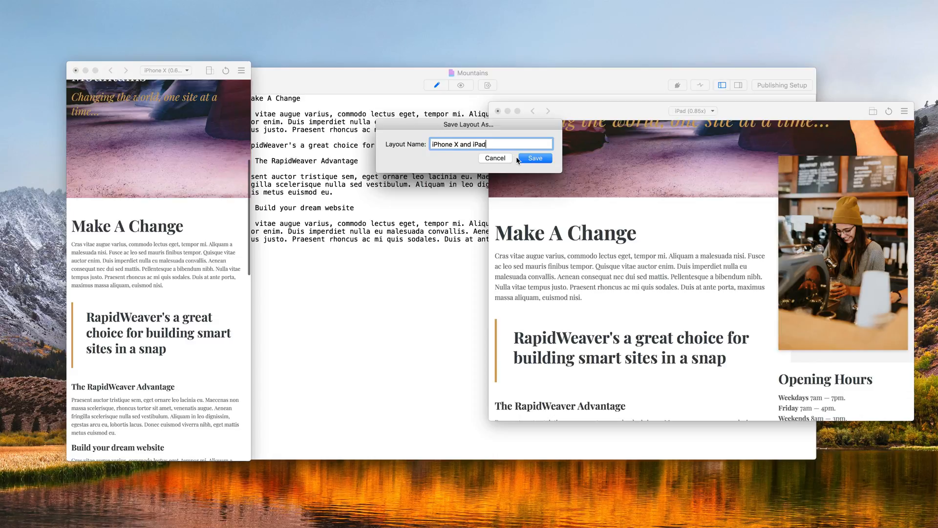
left_click(535, 157)
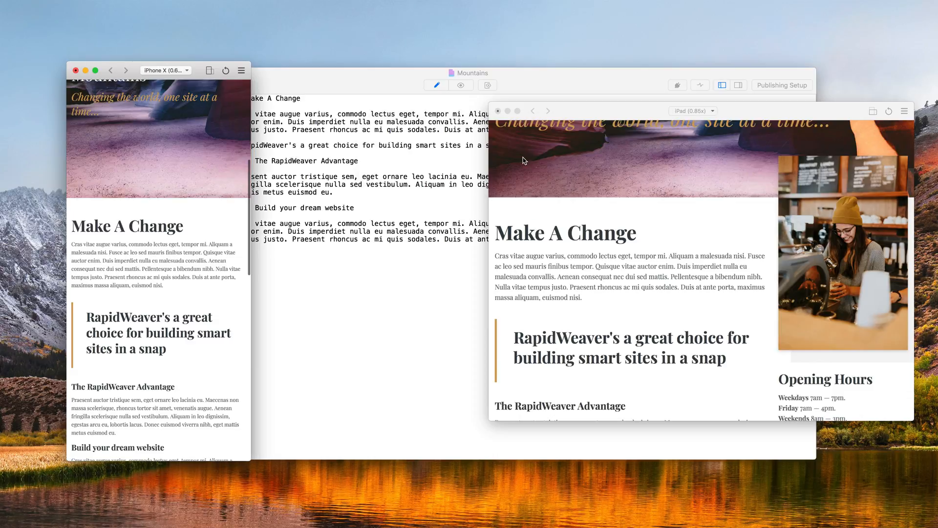
- Close the iPad simulator, reopen the simulator and restore the 'iPhone X and iPad' layout
left_click(497, 110)
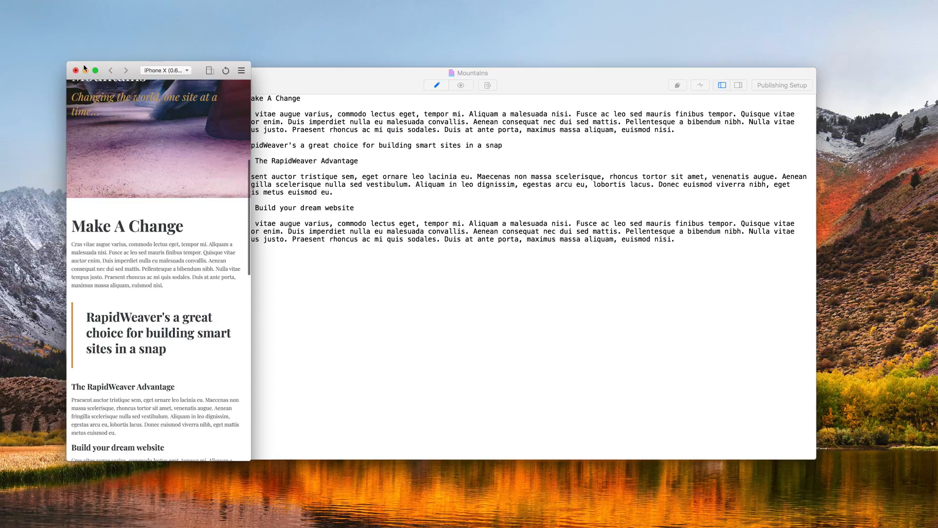
left_click(487, 85)
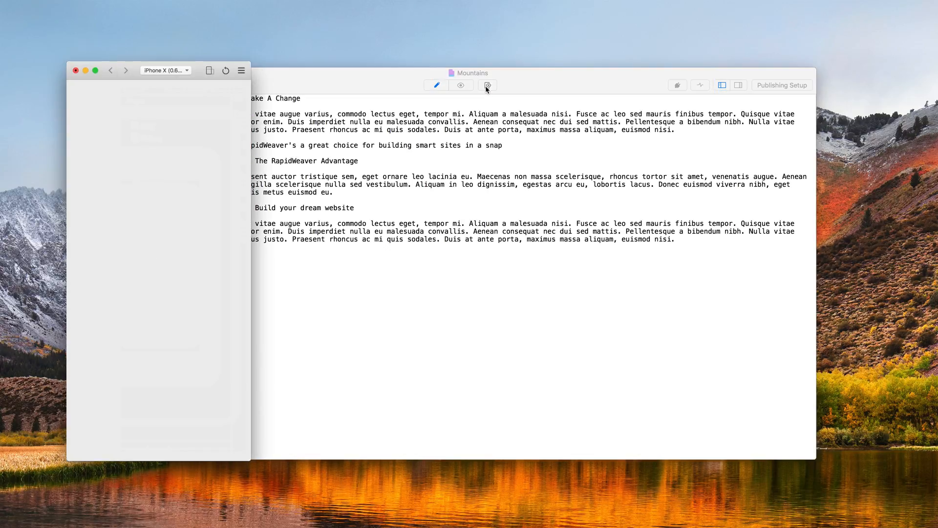
left_click(240, 71)
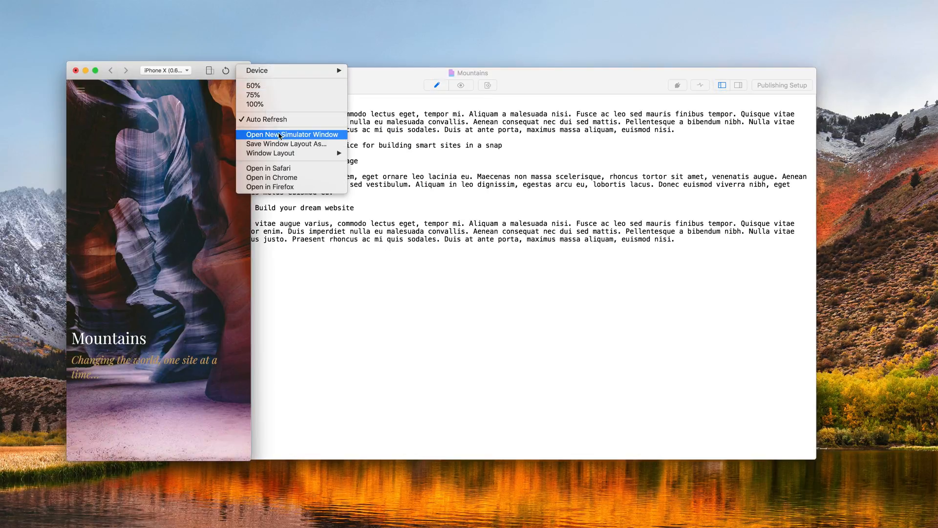
mouse_move(271, 153)
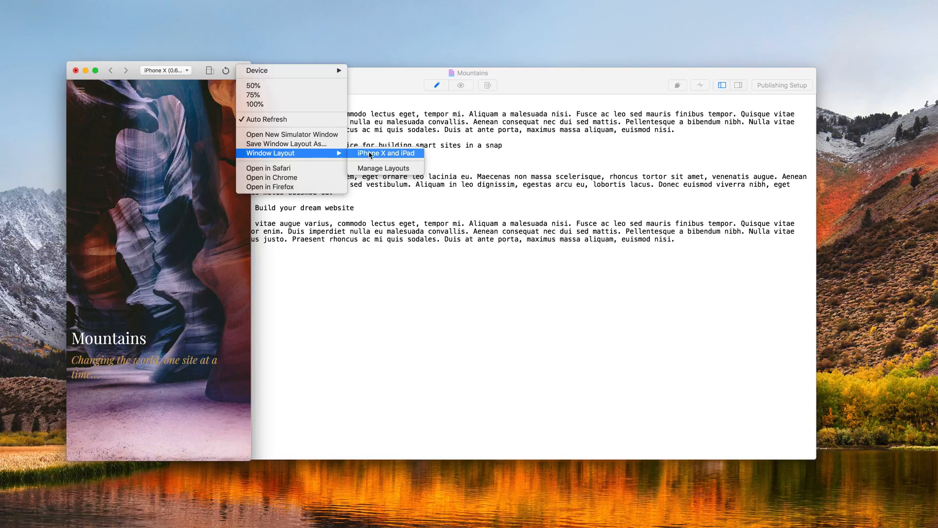
left_click(387, 153)
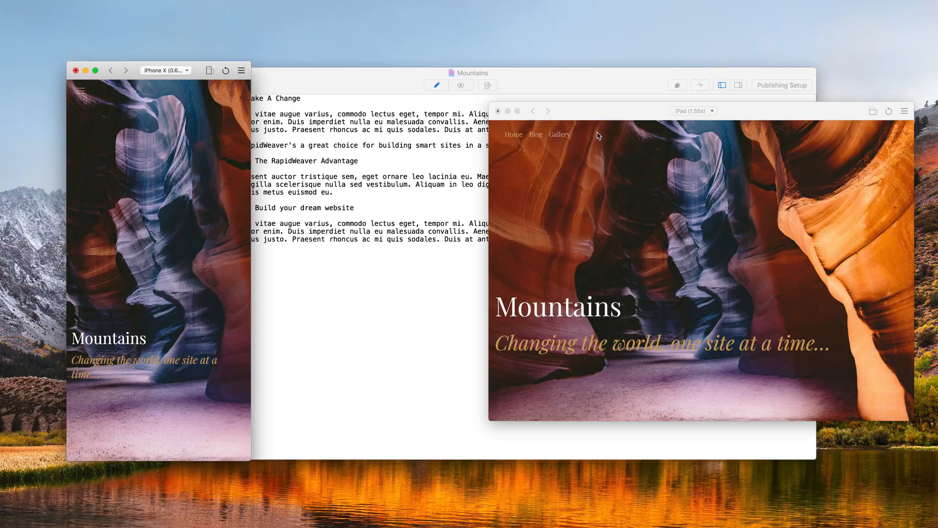
mouse_move(691, 134)
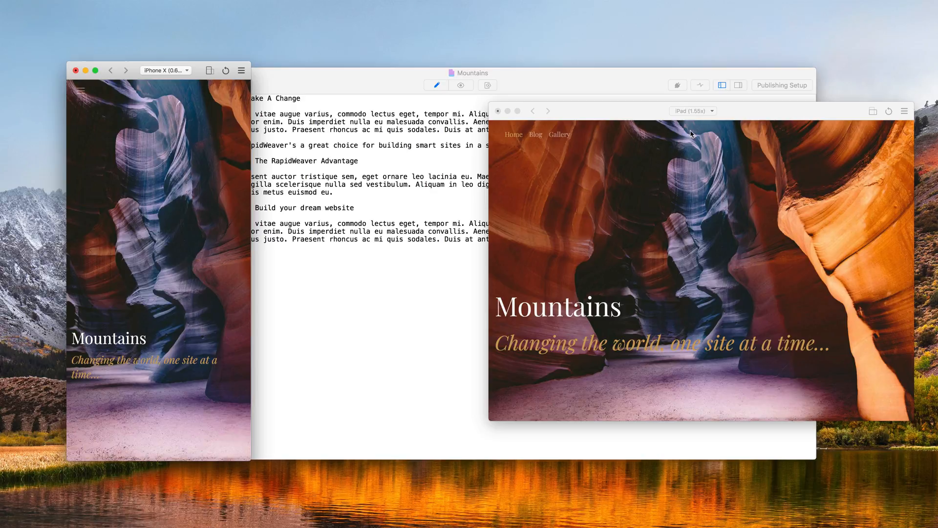
mouse_move(170, 164)
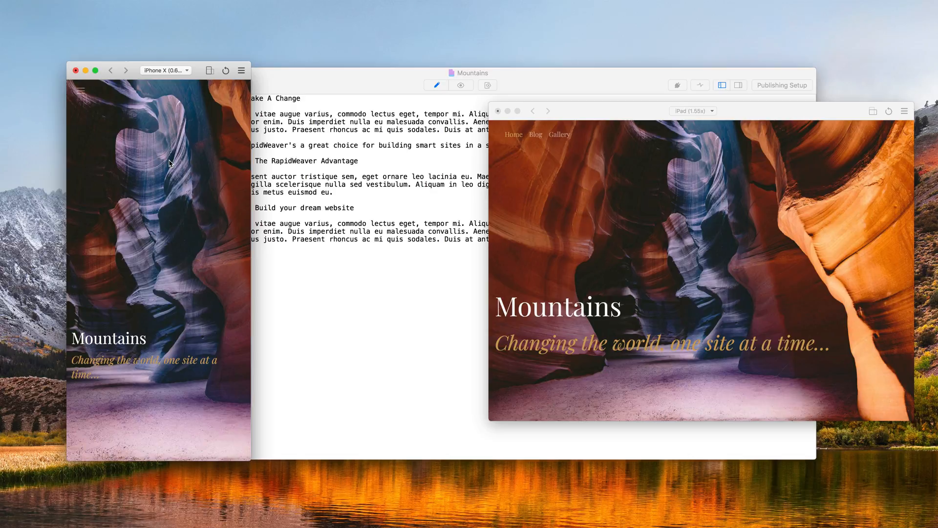
mouse_move(250, 158)
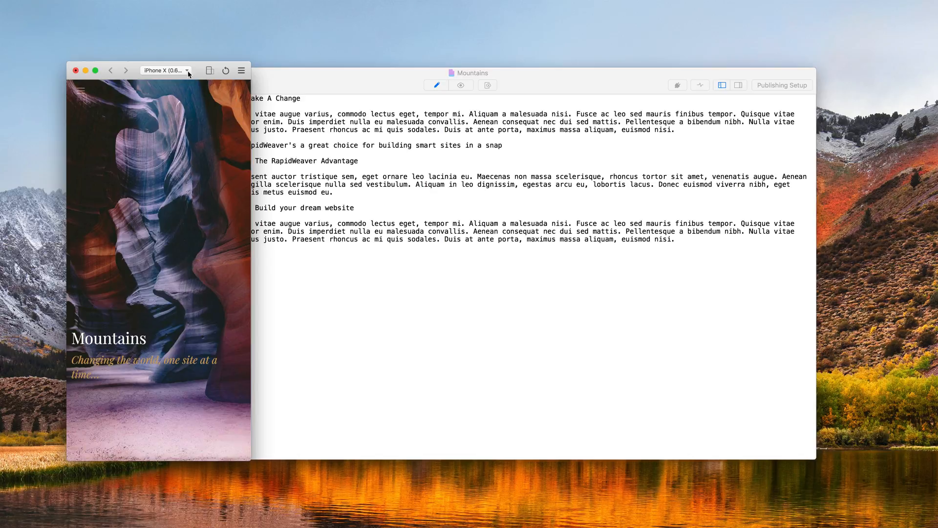
- Add two more simulator windows set to an iPhone 8 and a smaller iPhone, three iPhones side by side
left_click(241, 70)
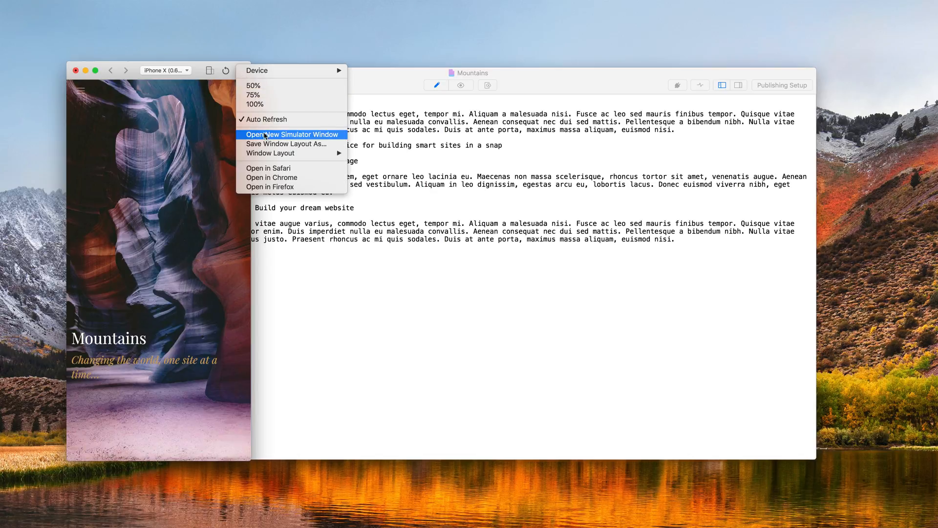
left_click(165, 70)
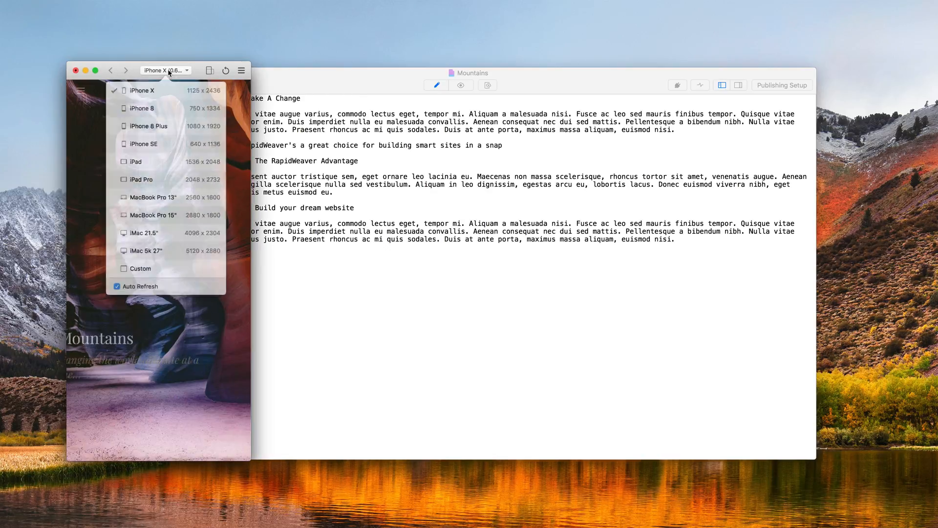
left_click(142, 107)
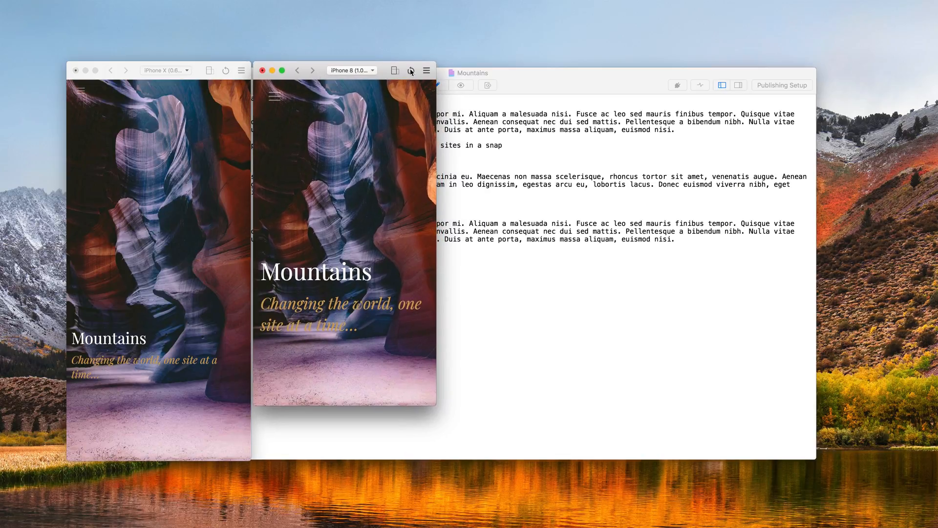
left_click(426, 71)
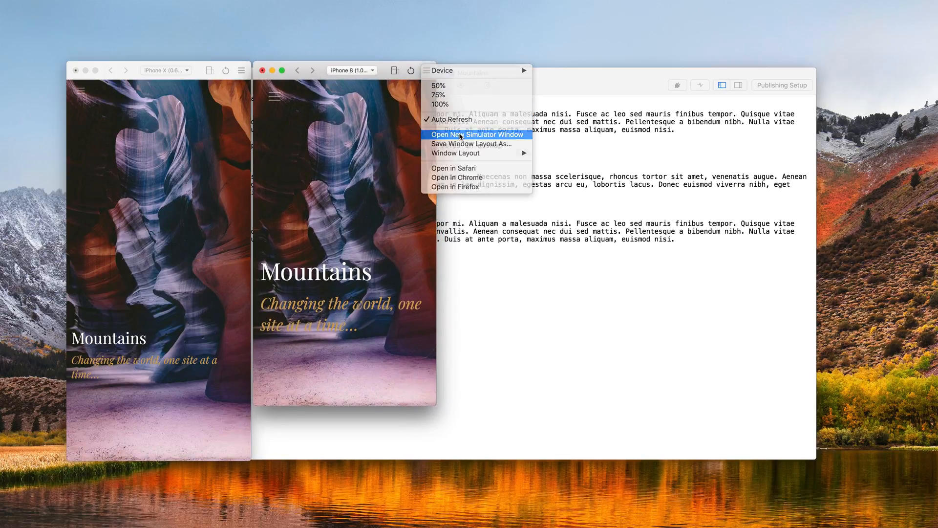
left_click(478, 134)
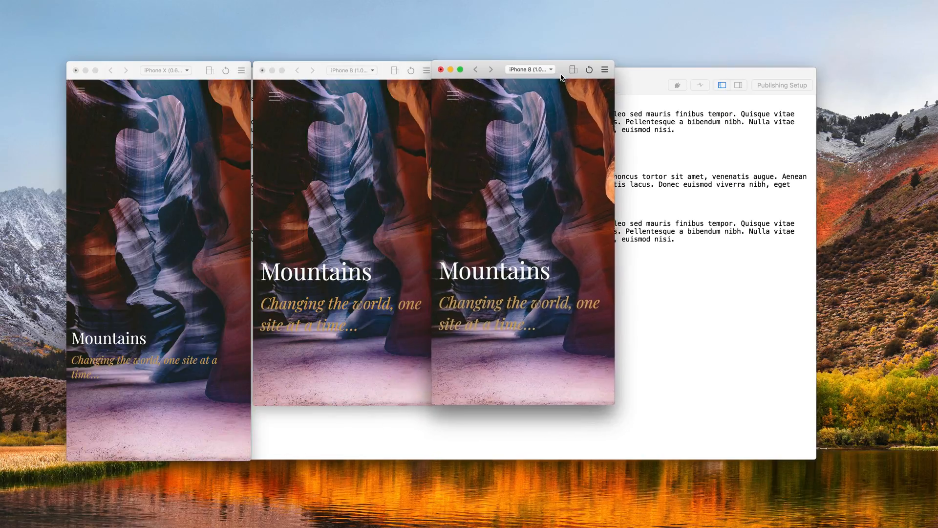
left_click(529, 69)
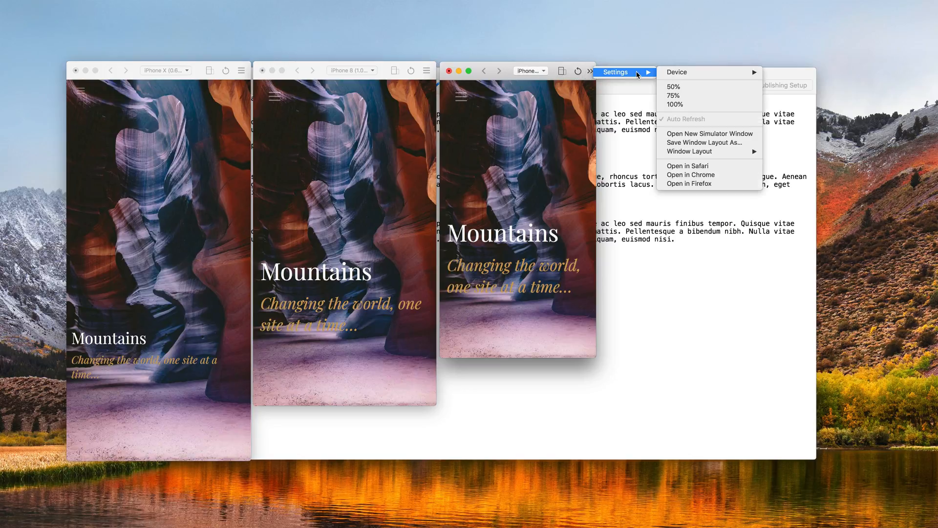
mouse_move(687, 118)
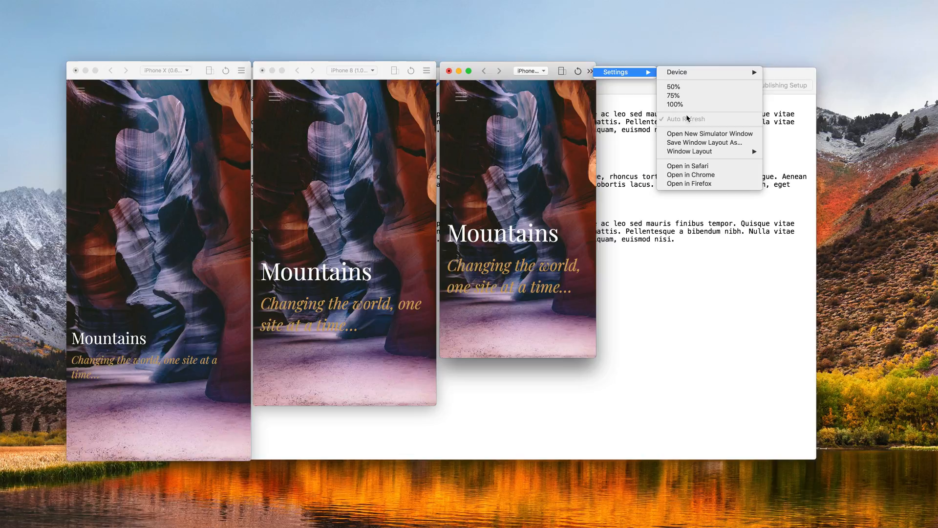
- Save the three-iPhone arrangement as a window layout named 'iPhones'
left_click(705, 143)
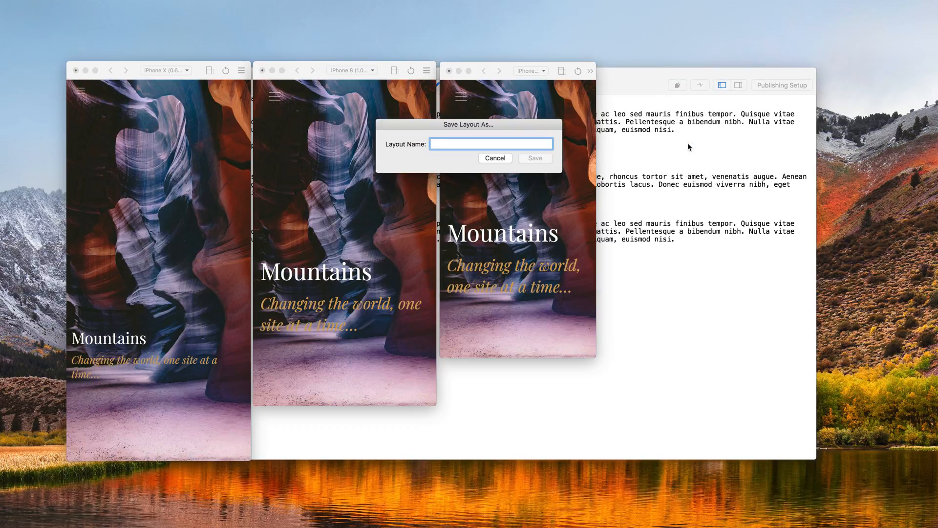
type("iPhones")
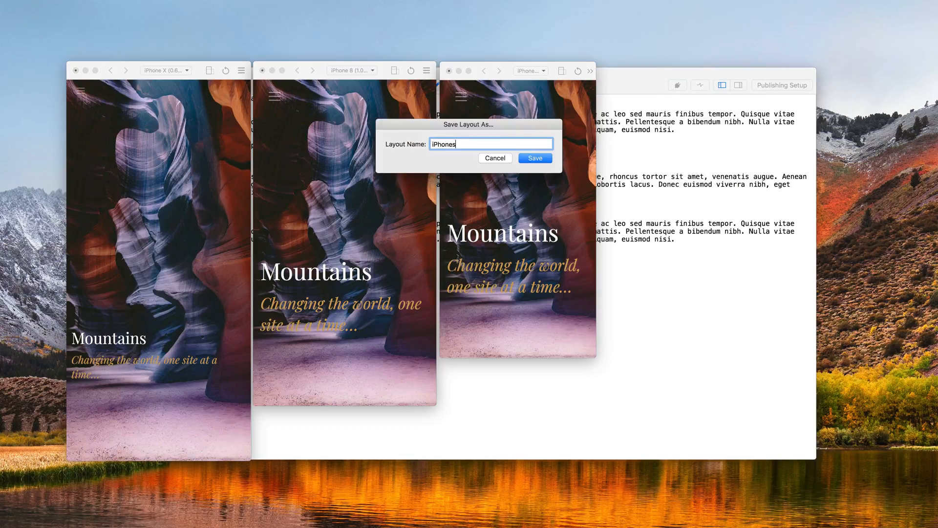
left_click(534, 158)
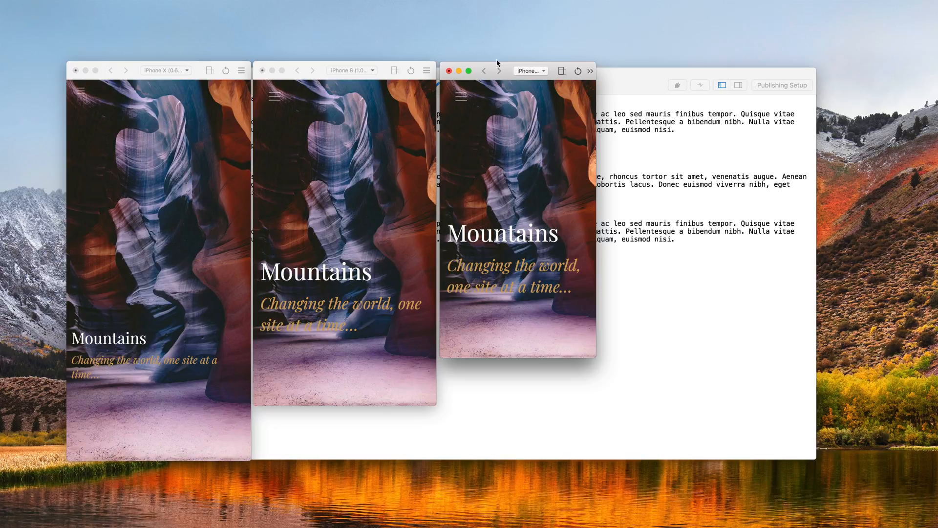
- Recall the 'iPhones' layout, then switch to the 'iPhone X and iPad' layout
left_click(450, 70)
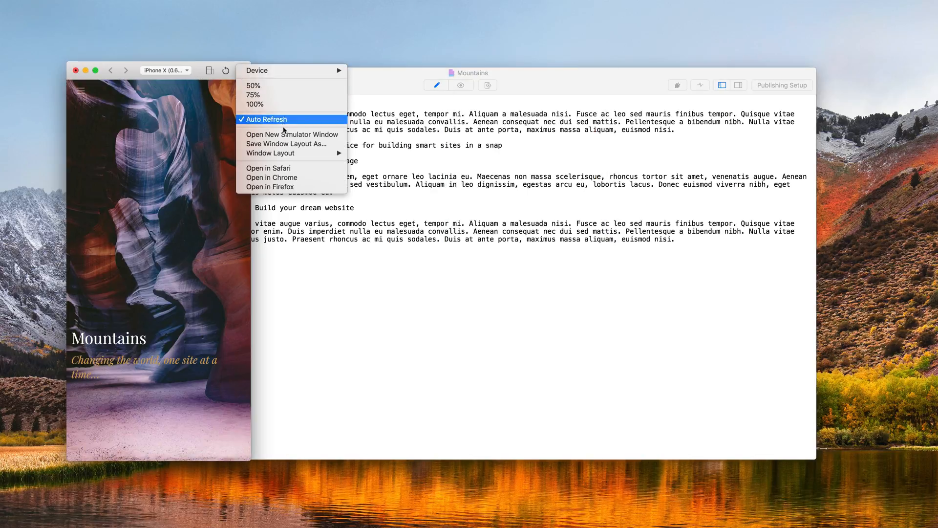
mouse_move(270, 152)
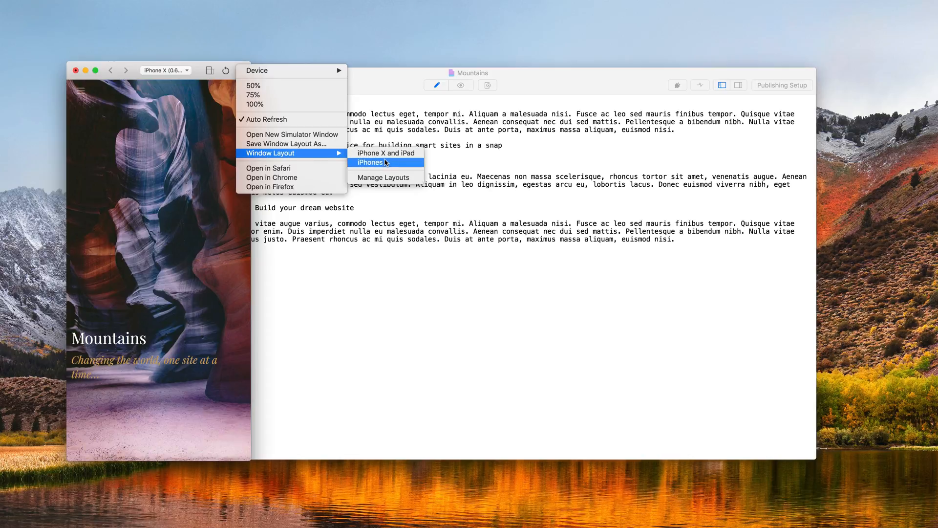
left_click(371, 162)
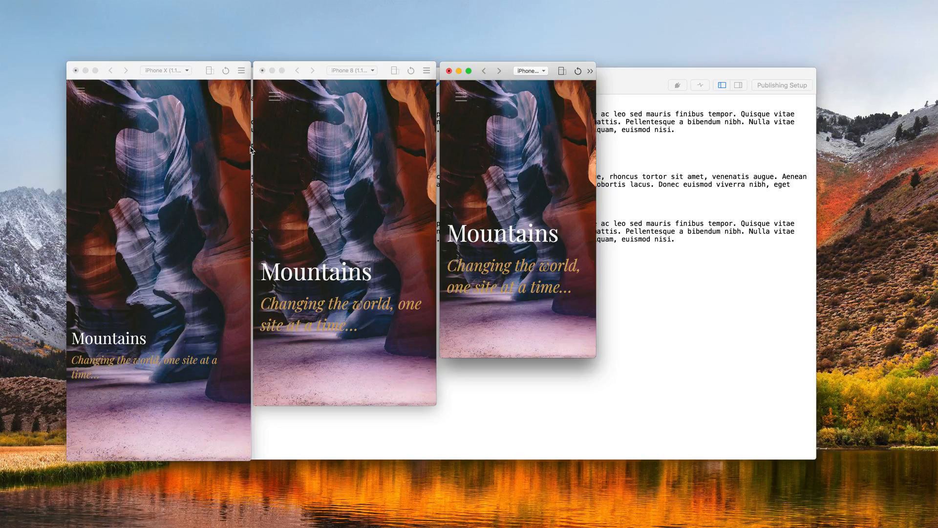
mouse_move(218, 54)
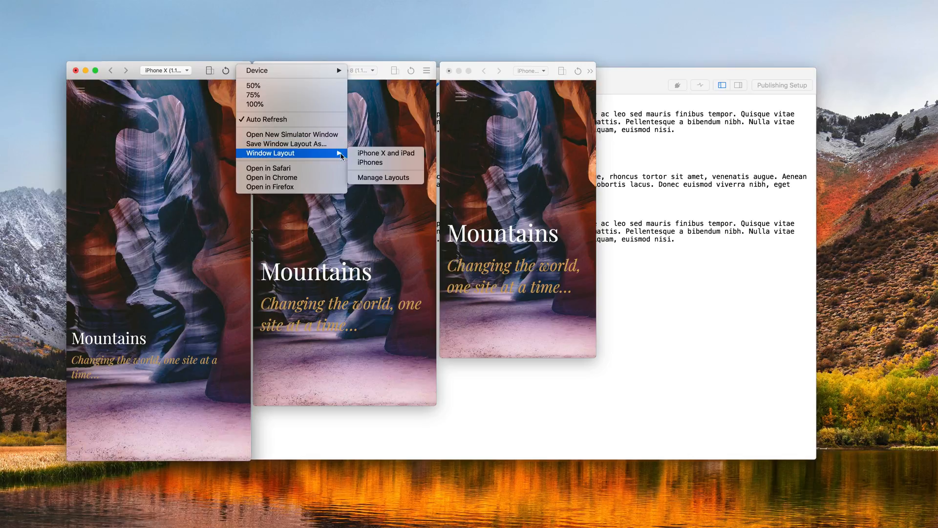
left_click(374, 162)
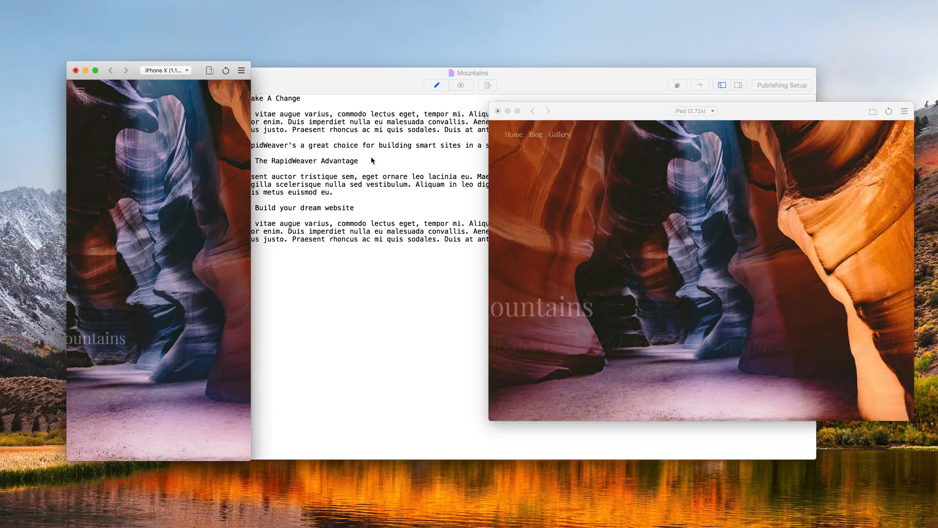